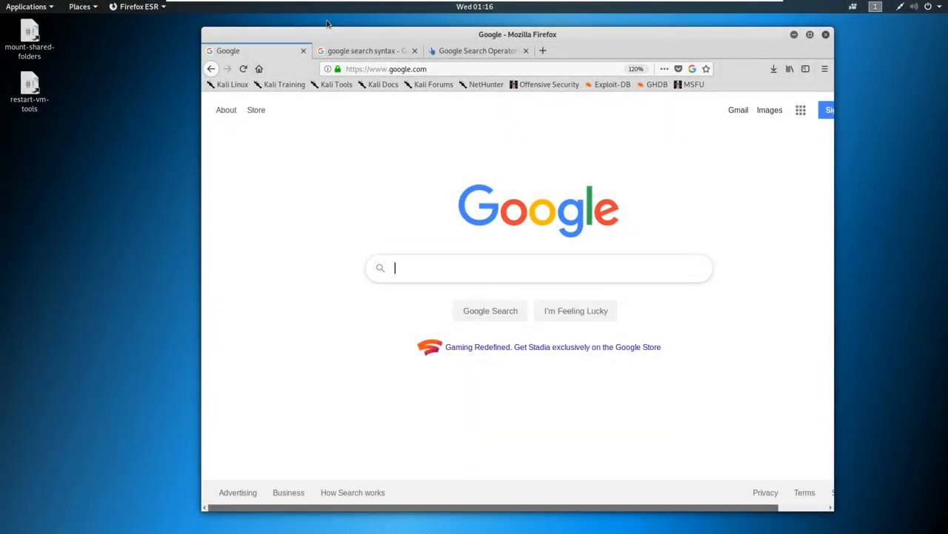
mouse_move(333, 40)
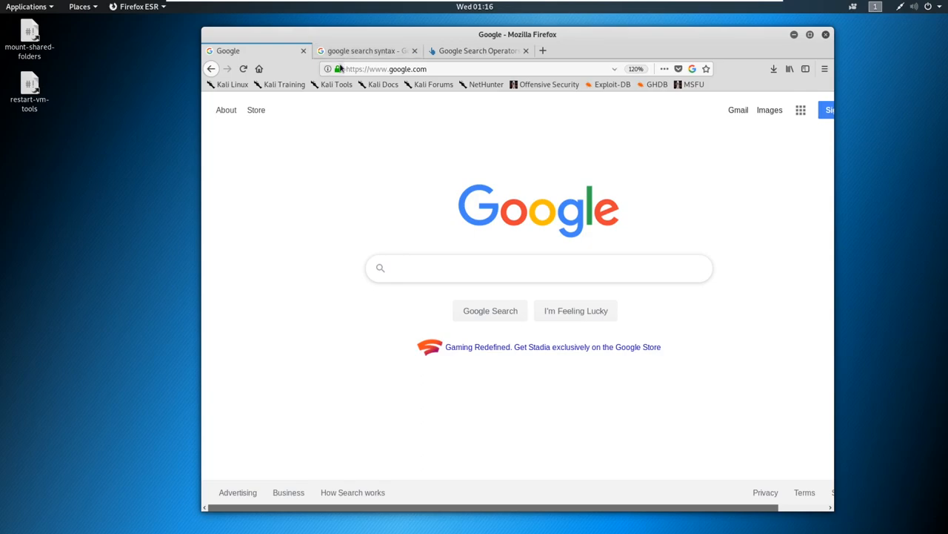
Step: Go from the 'google search syntax' results to the complete Google search operators article
click(540, 266)
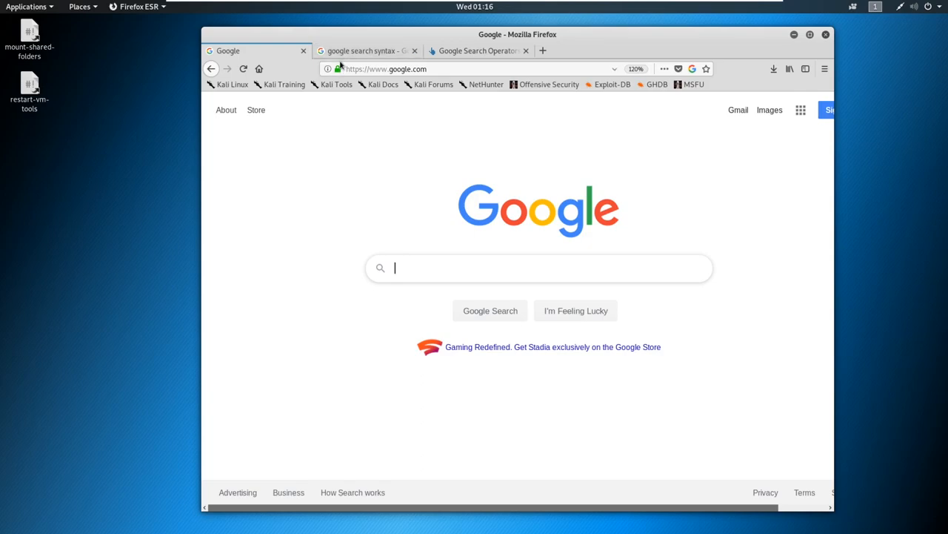
mouse_move(363, 51)
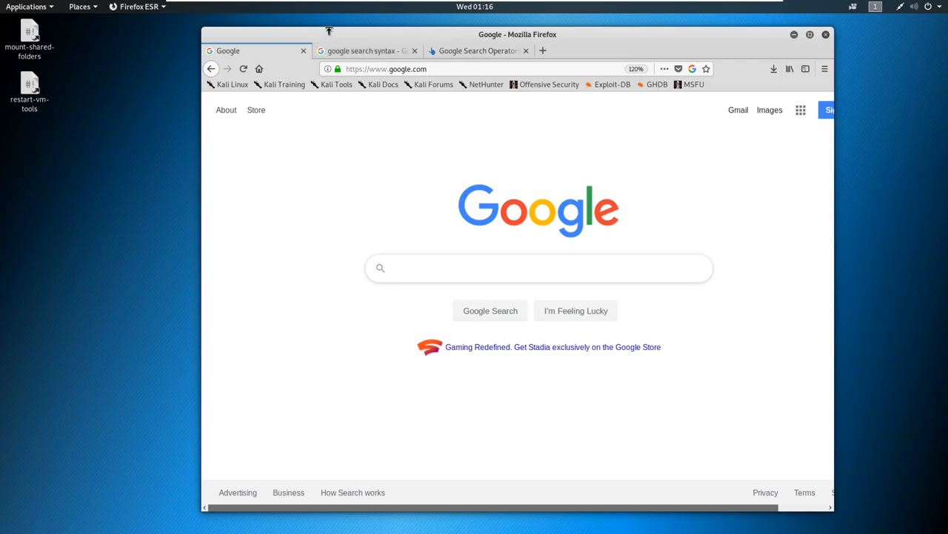
click(540, 267)
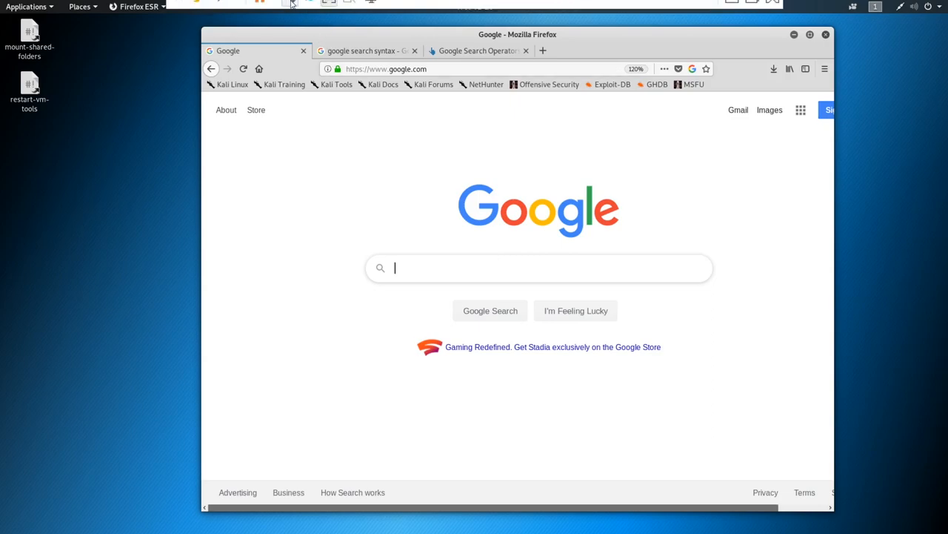
mouse_move(290, 9)
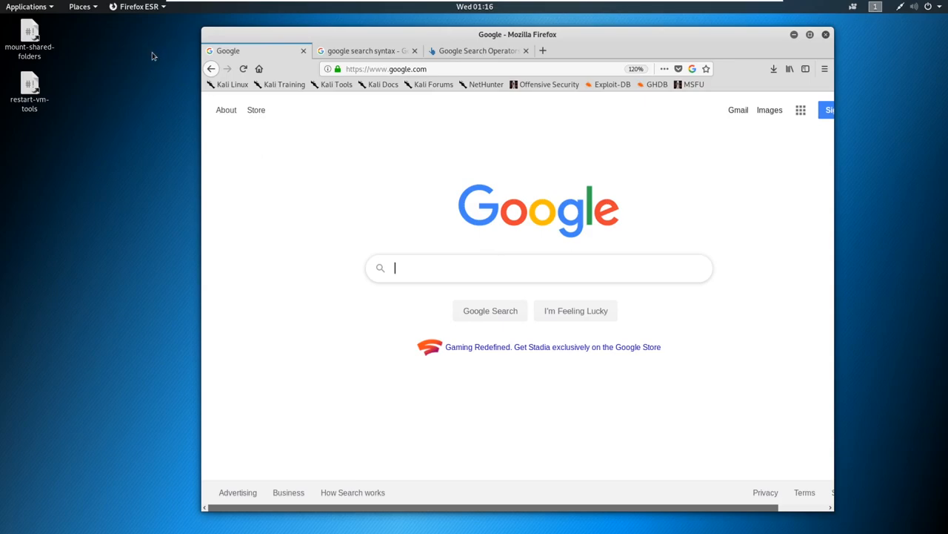
mouse_move(116, 20)
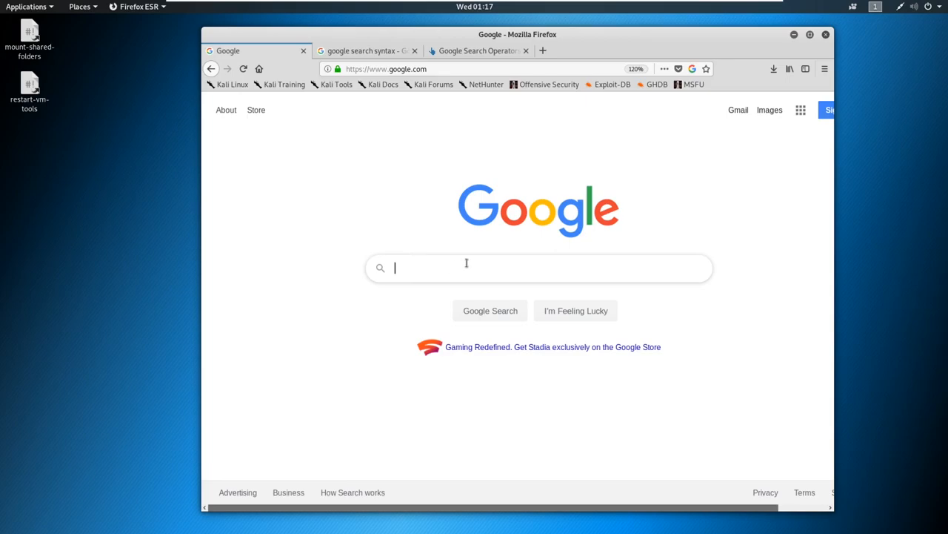
mouse_move(468, 263)
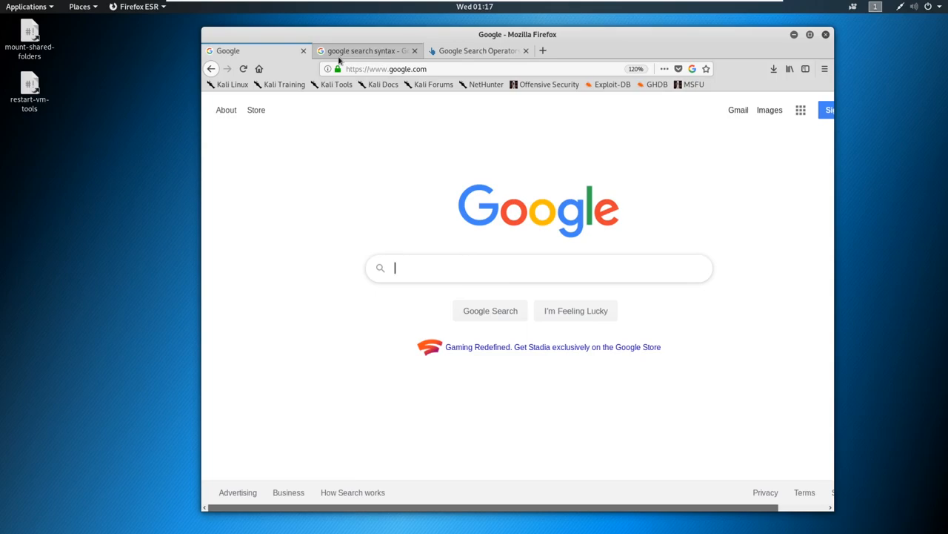
mouse_move(367, 51)
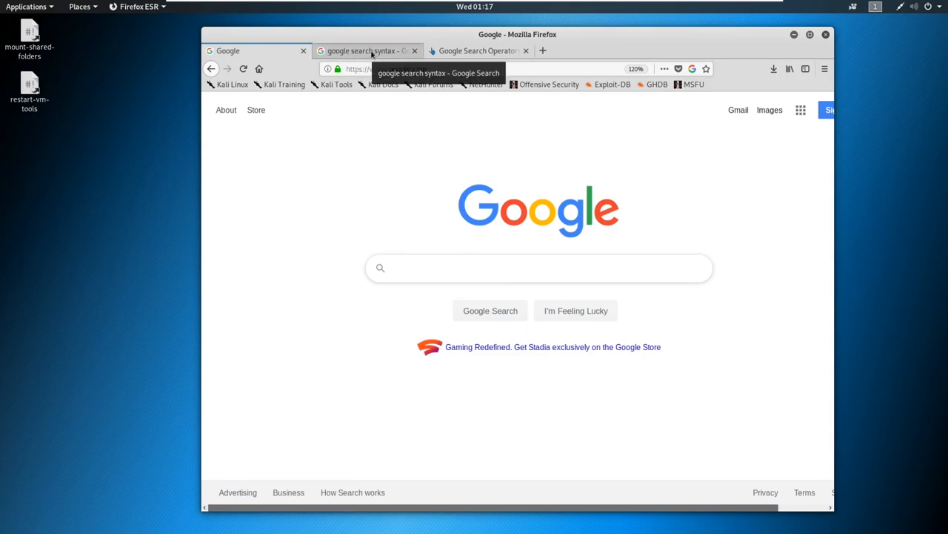
click(363, 50)
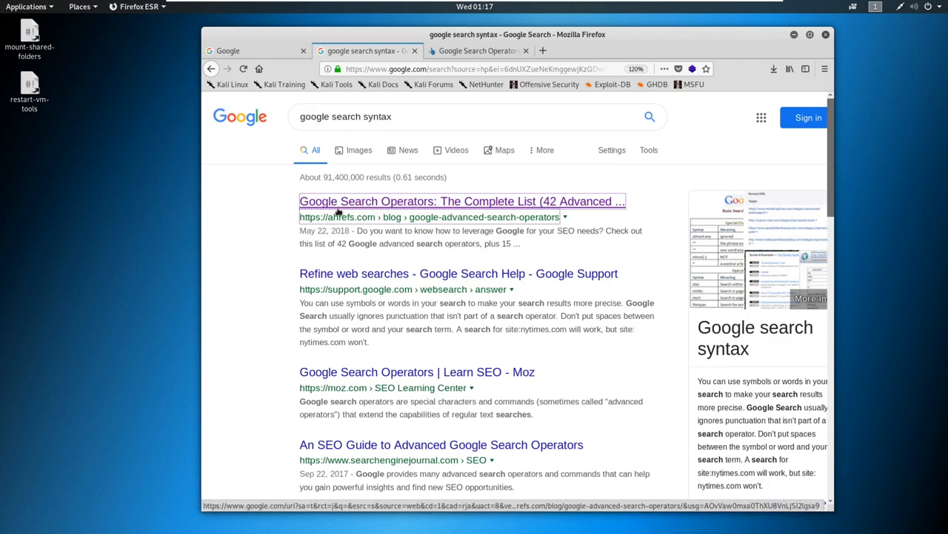
click(478, 50)
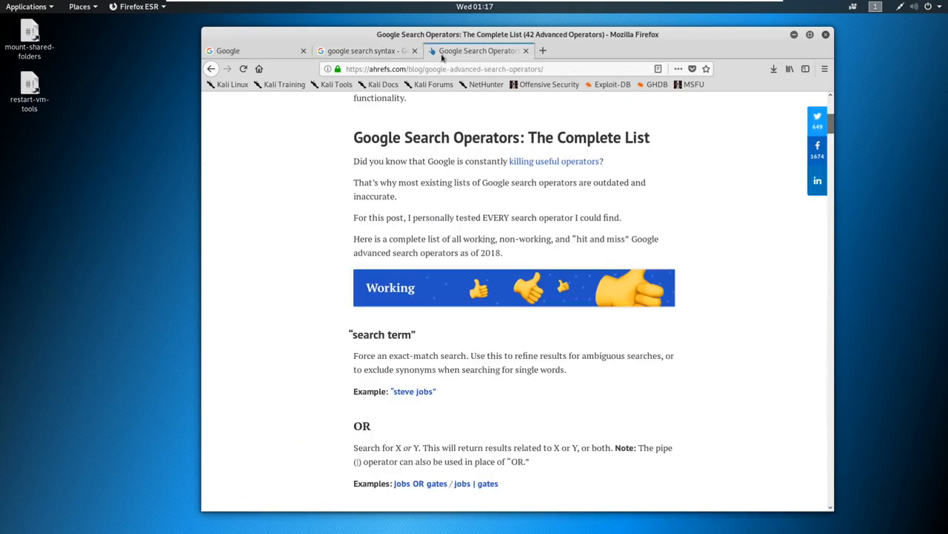
Step: Scroll down the operators list to the '-' operator for excluding a term
scroll(up, 3)
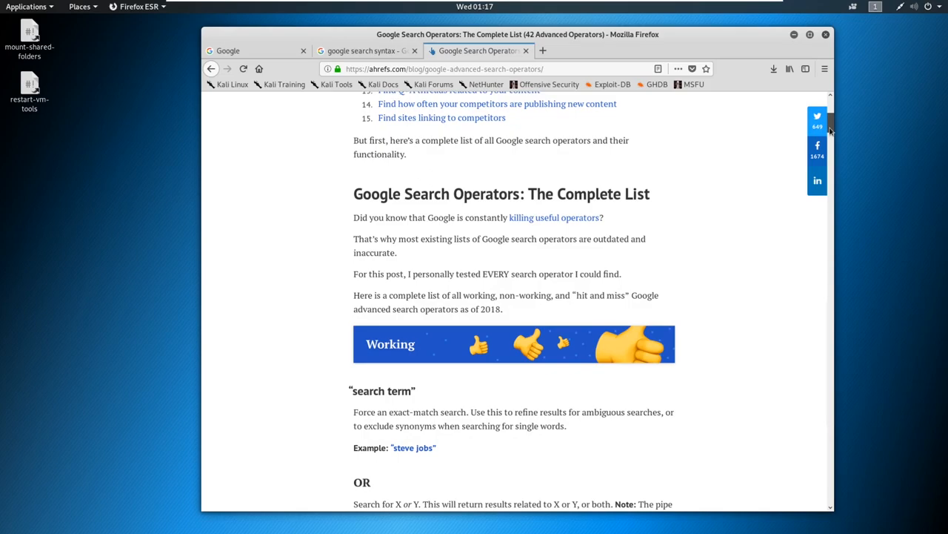
scroll(down, 3)
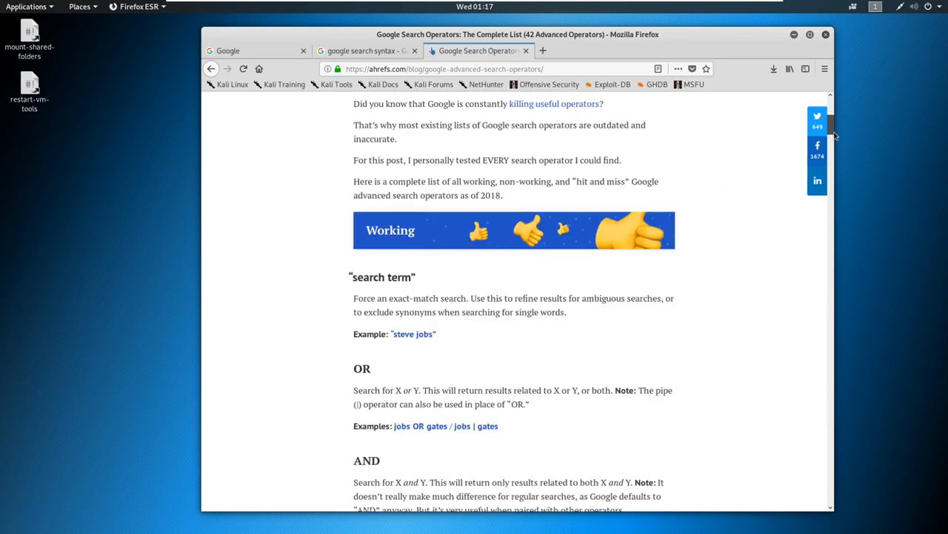
scroll(down, 3)
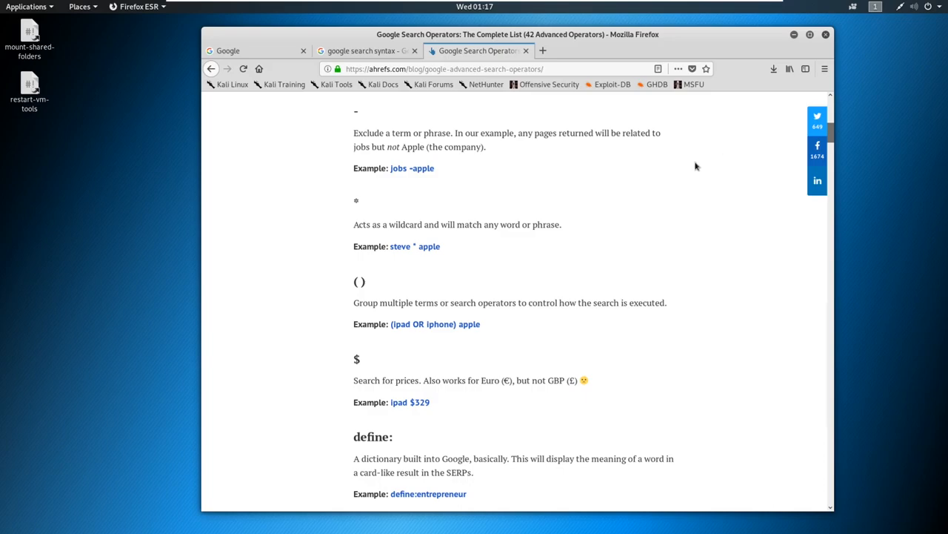
mouse_move(550, 205)
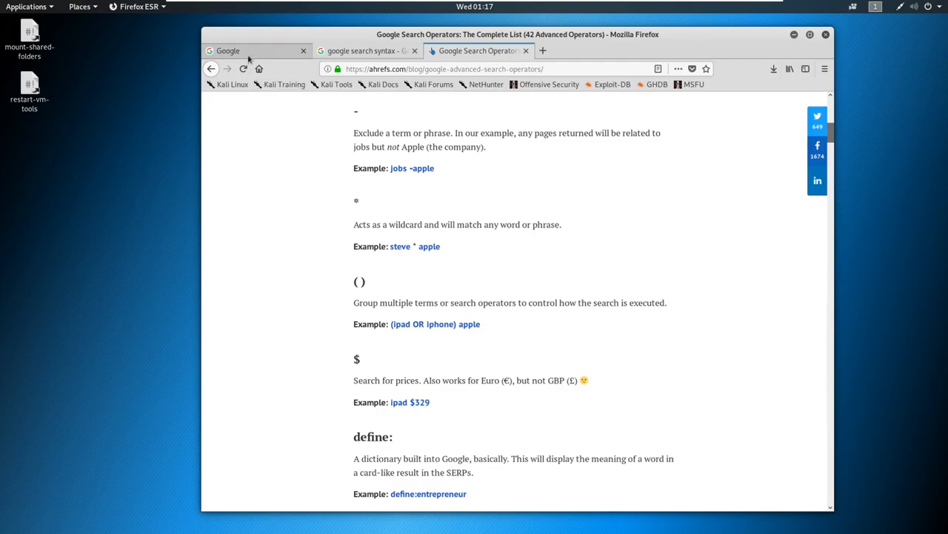
Step: Search Google for 'tesla' from the homepage via the 'tes' suggestion
click(252, 50)
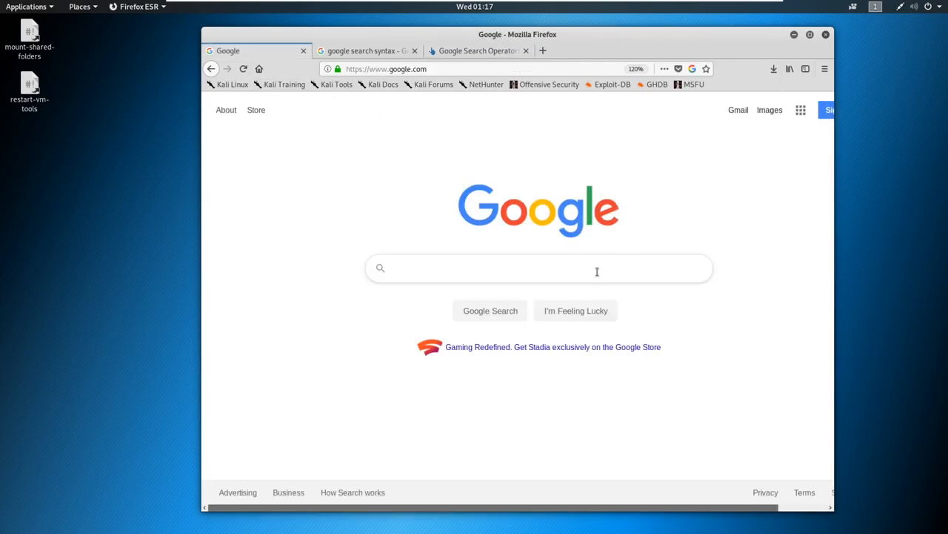
text(tes)
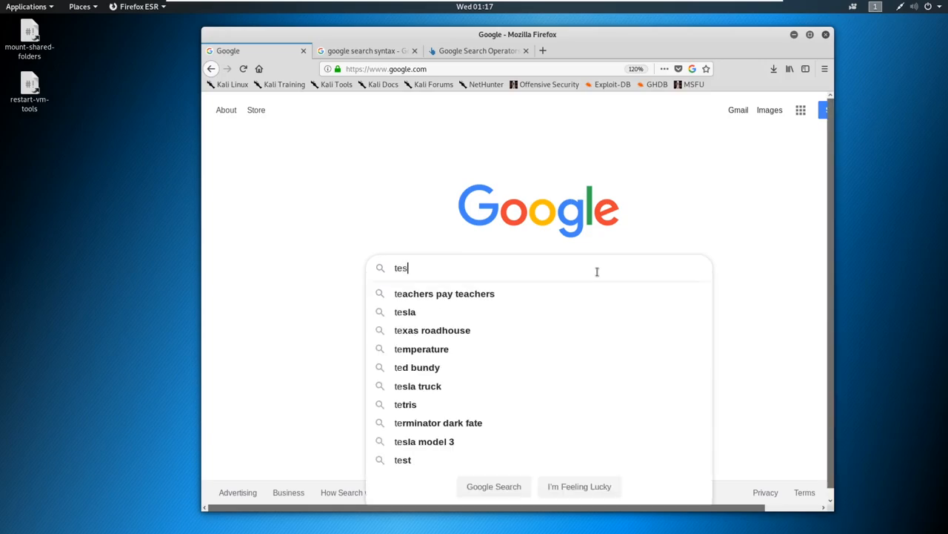
click(404, 311)
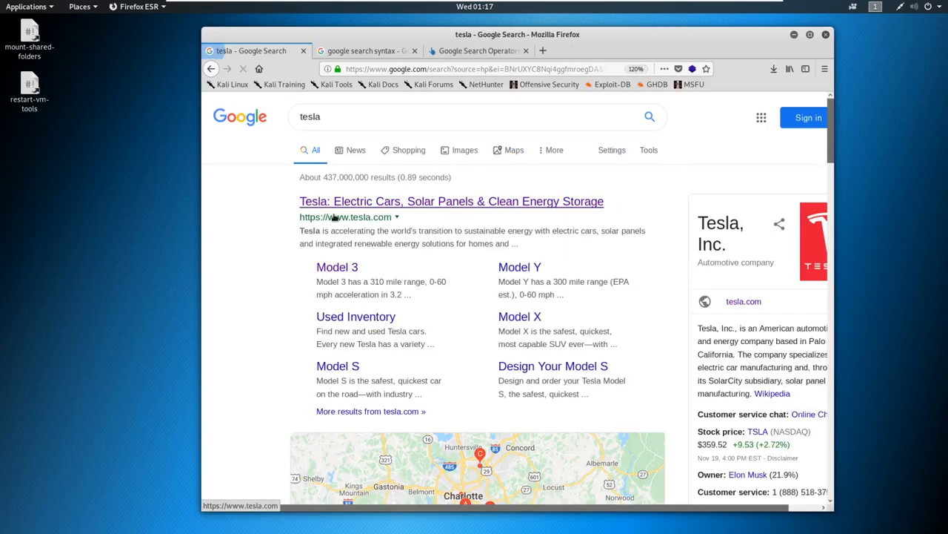
Step: Scroll through the tesla results covering Tesla's site, news, Wikipedia and videos
scroll(down, 3)
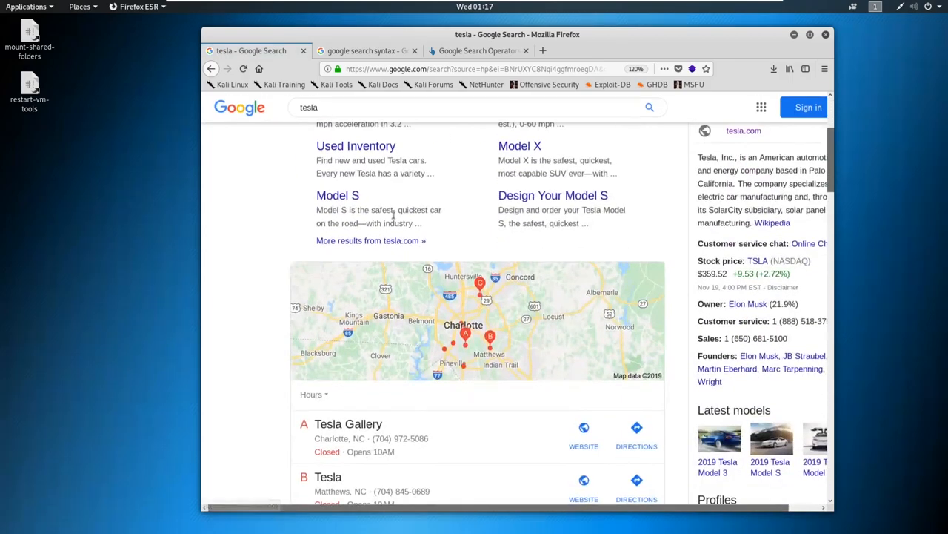
scroll(down, 3)
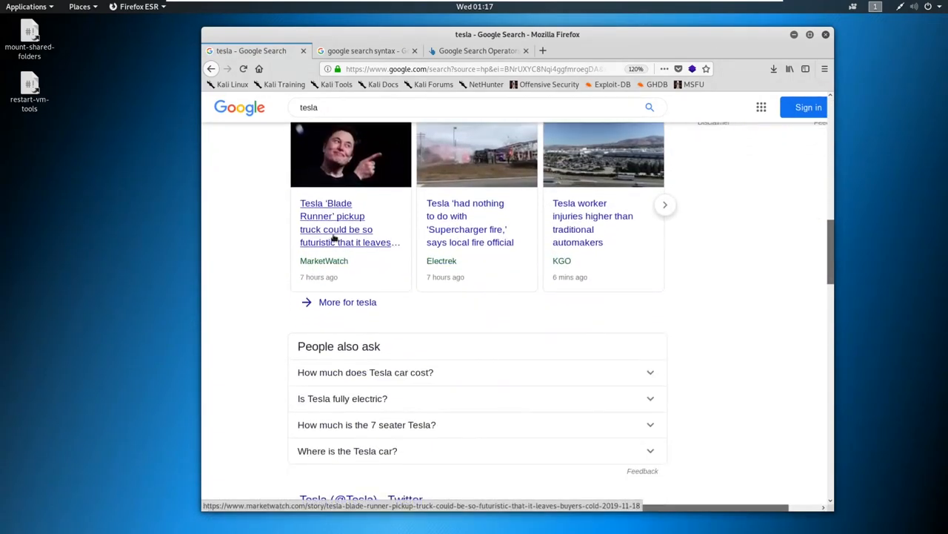
scroll(down, 3)
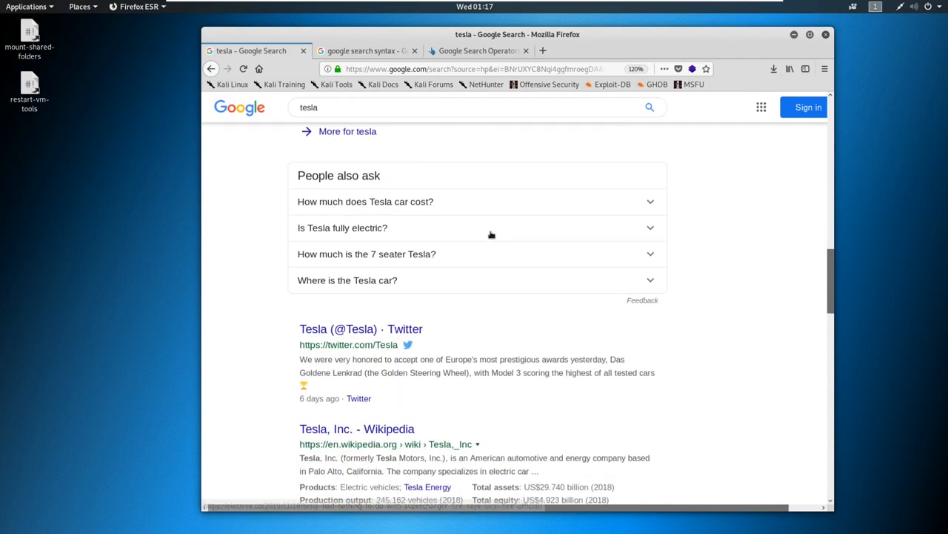
scroll(down, 3)
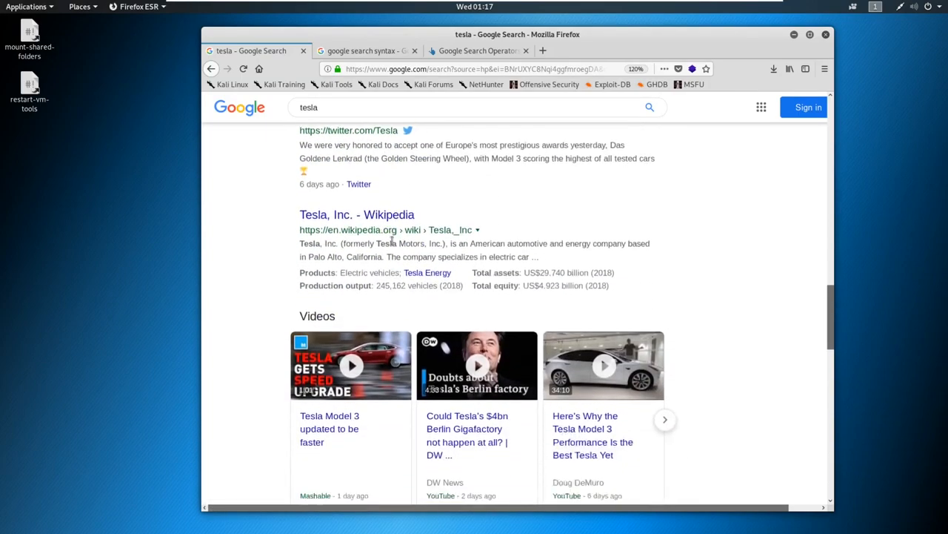
scroll(down, 3)
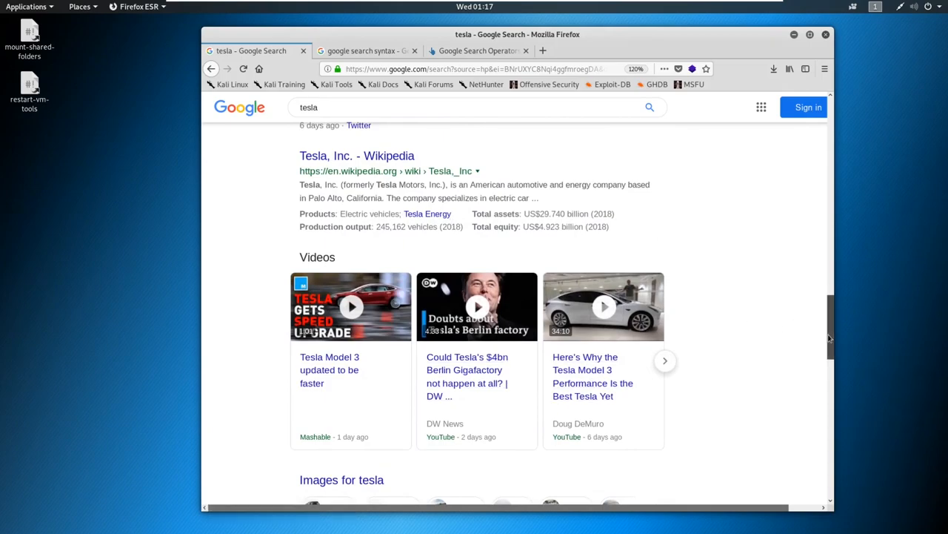
Step: Replace the 'tesla' query with site:tesla.com to list pages indexed on Tesla's domain
click(467, 116)
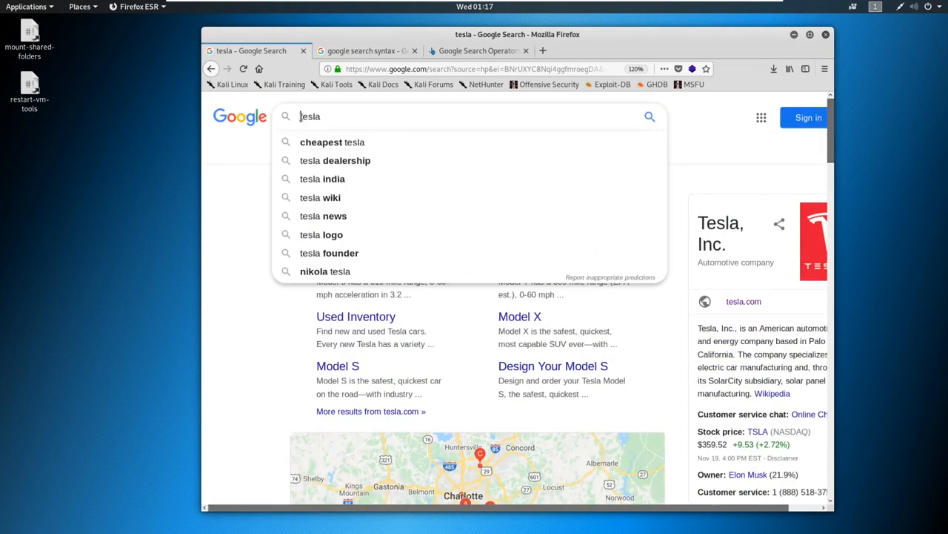
text(site:)
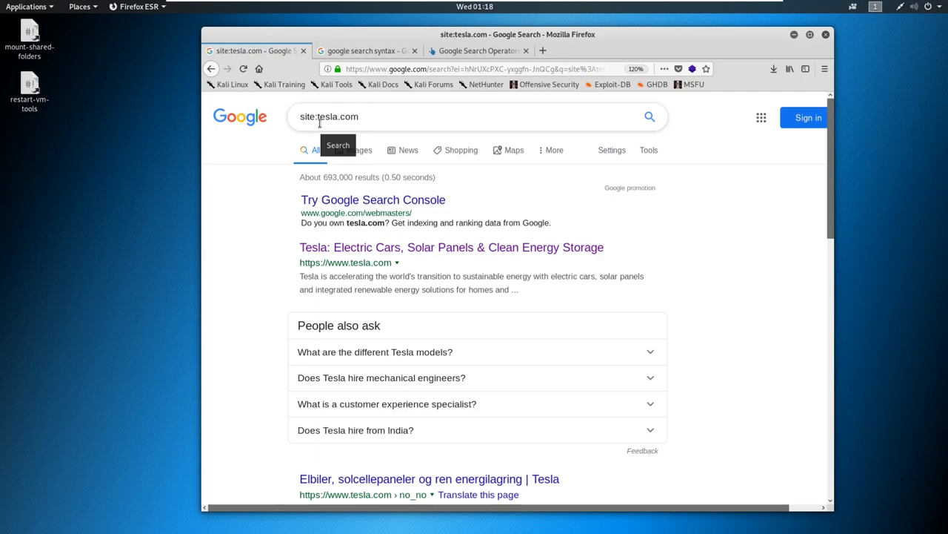
mouse_move(320, 144)
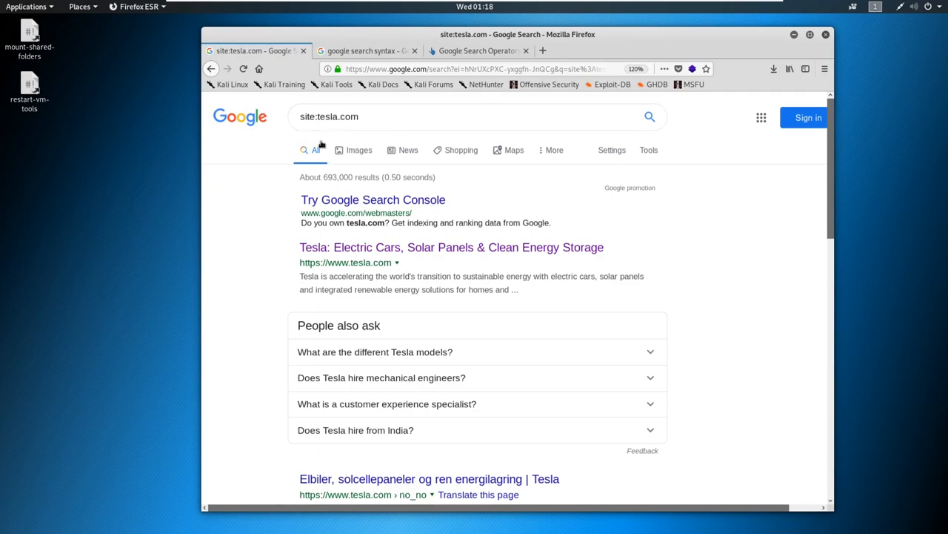
Step: Scroll through the roughly 693,000 results, all from tesla.com
scroll(down, 3)
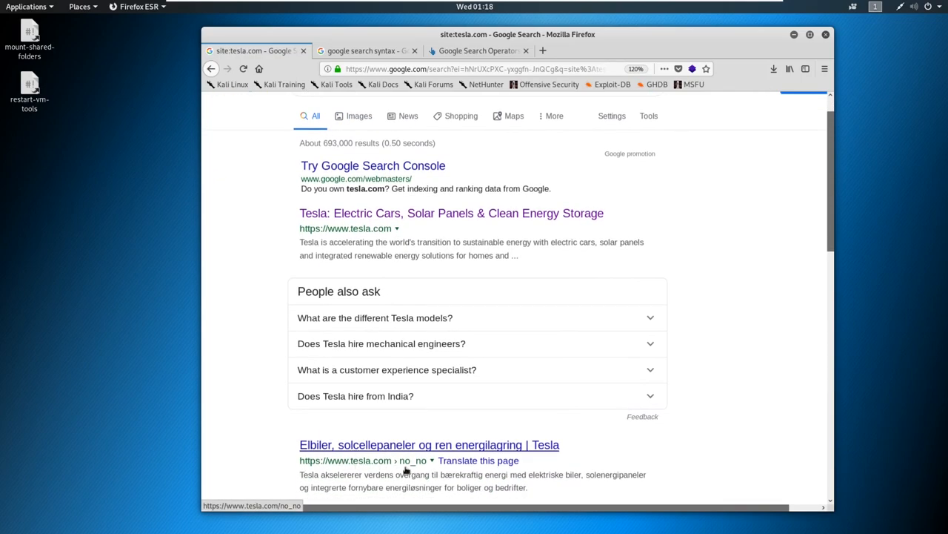
scroll(down, 3)
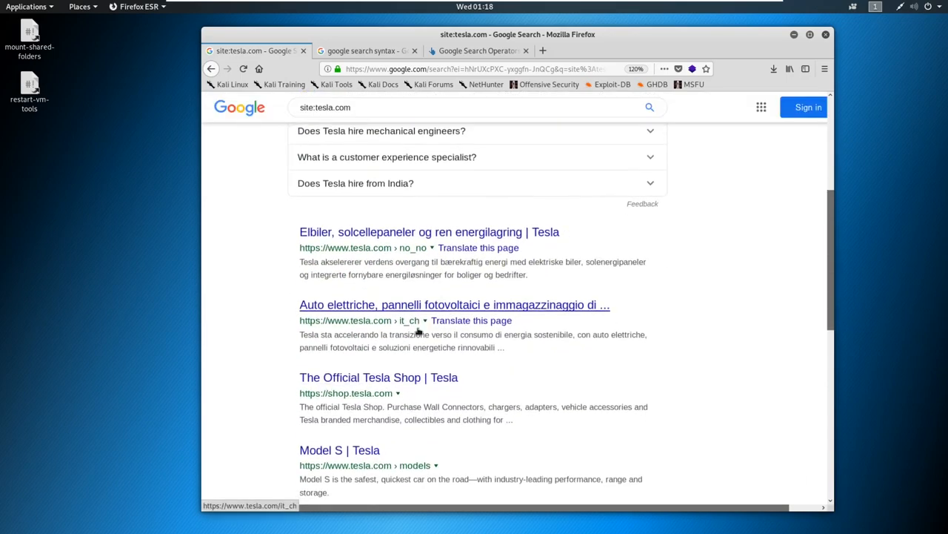
scroll(down, 3)
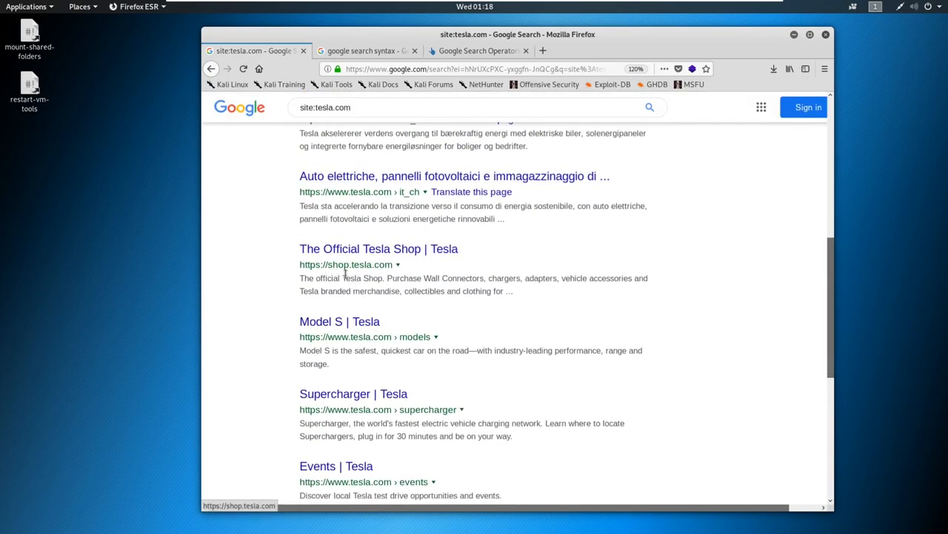
scroll(down, 3)
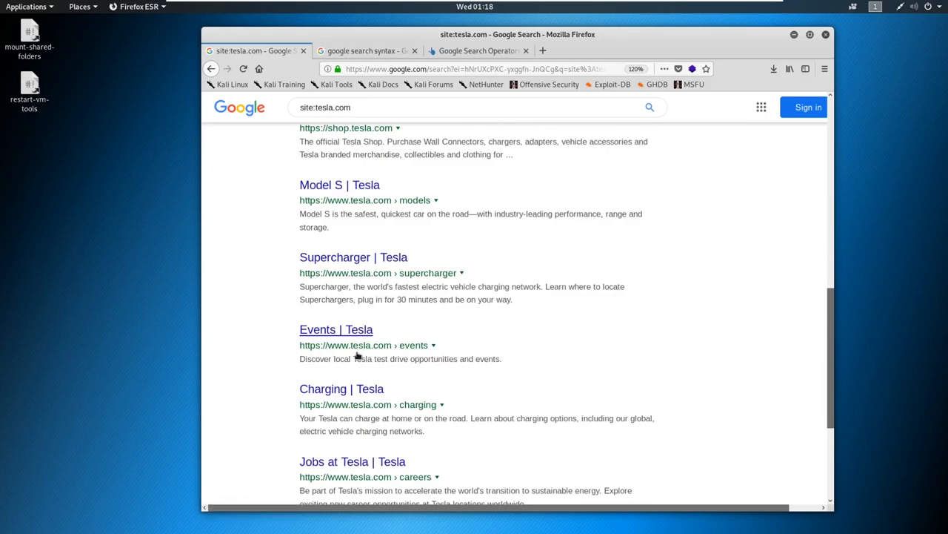
scroll(down, 3)
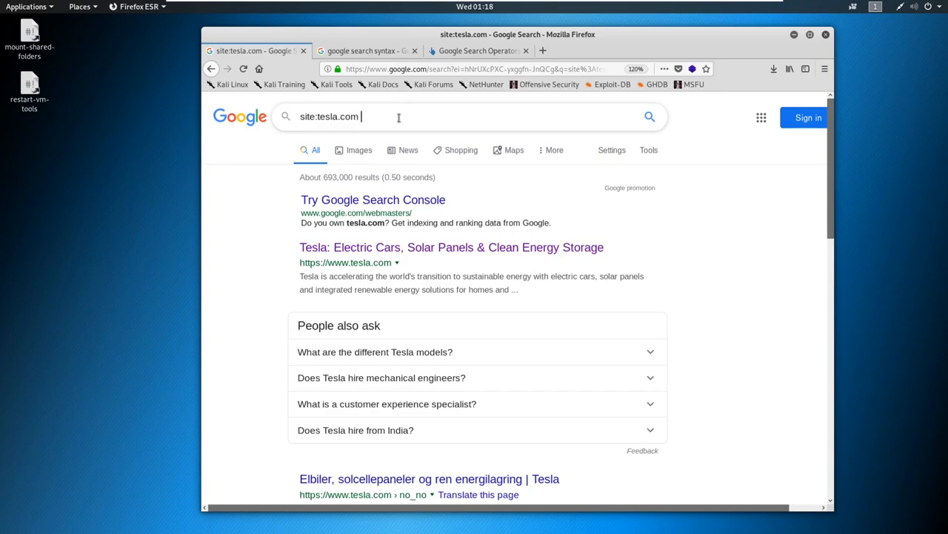
Step: Append -www to site:tesla.com, narrowing to about 131,000 results from ir, forums and shop subdomains
text(-www)
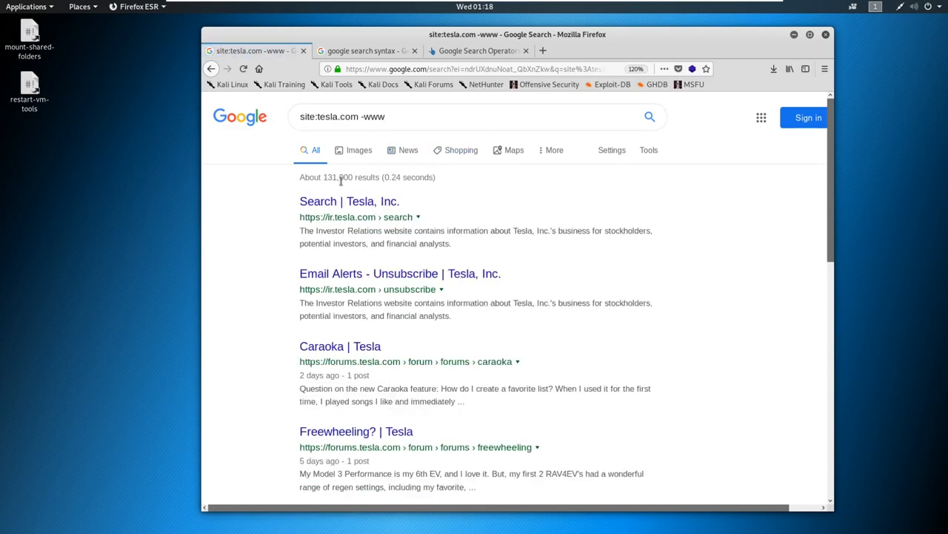
mouse_move(403, 181)
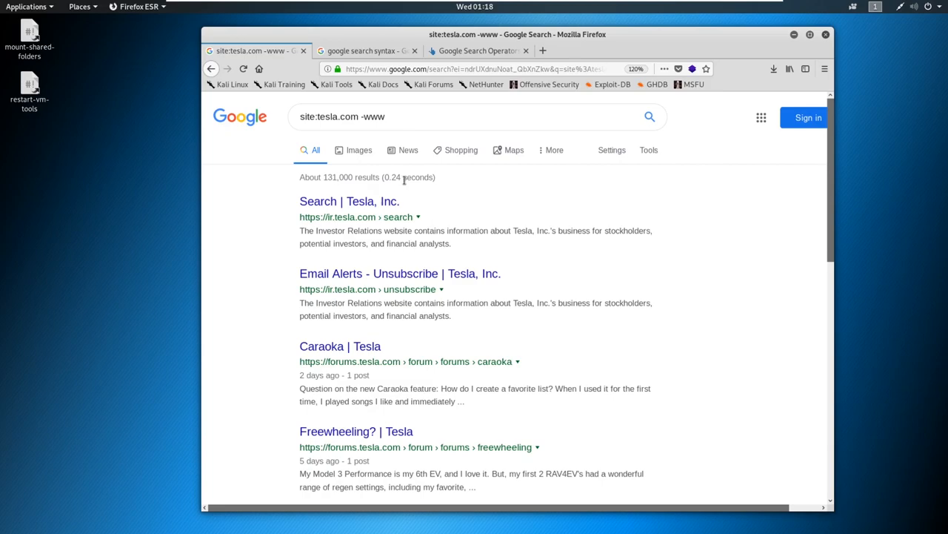
mouse_move(350, 201)
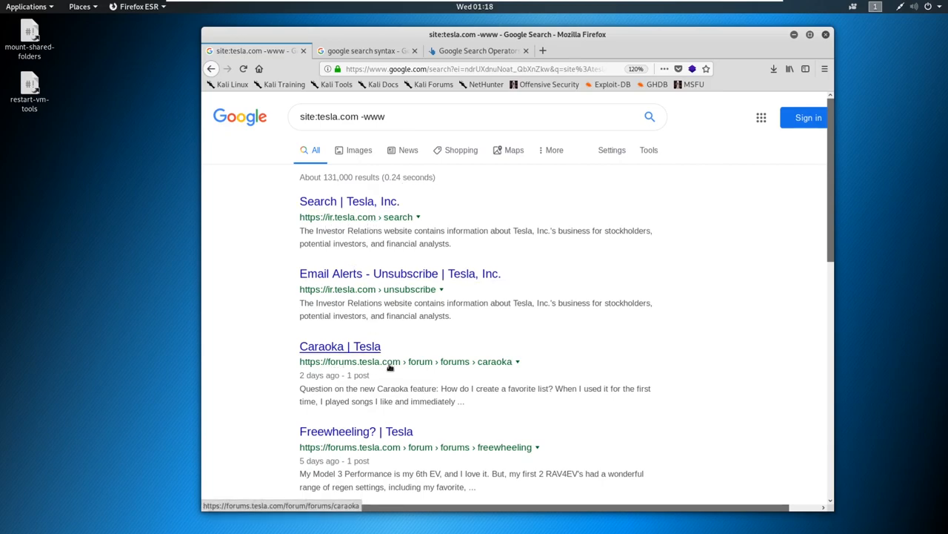
scroll(down, 3)
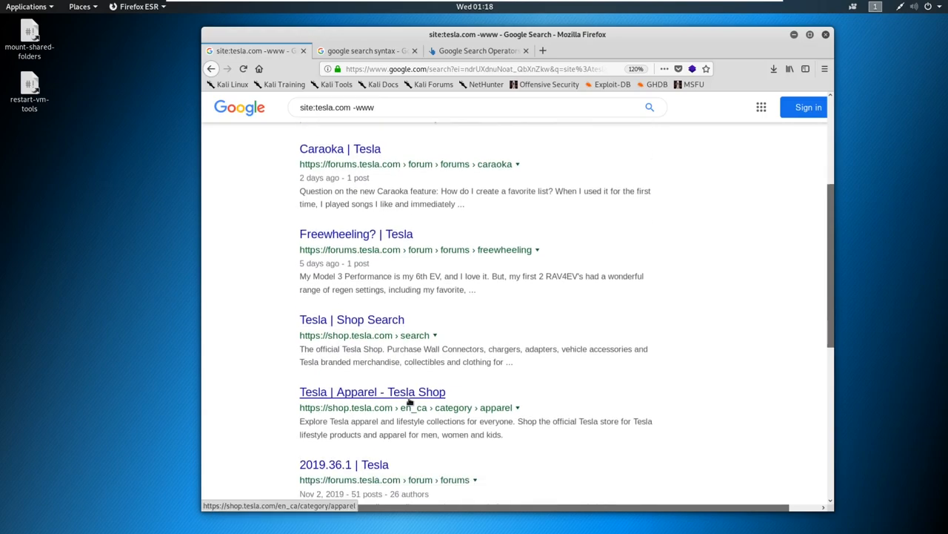
scroll(down, 3)
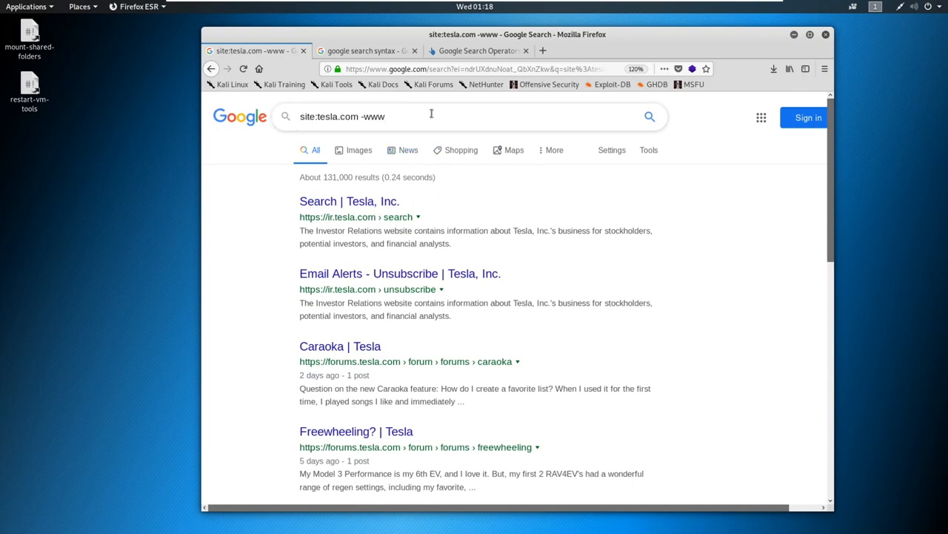
mouse_move(352, 149)
text( -ir)
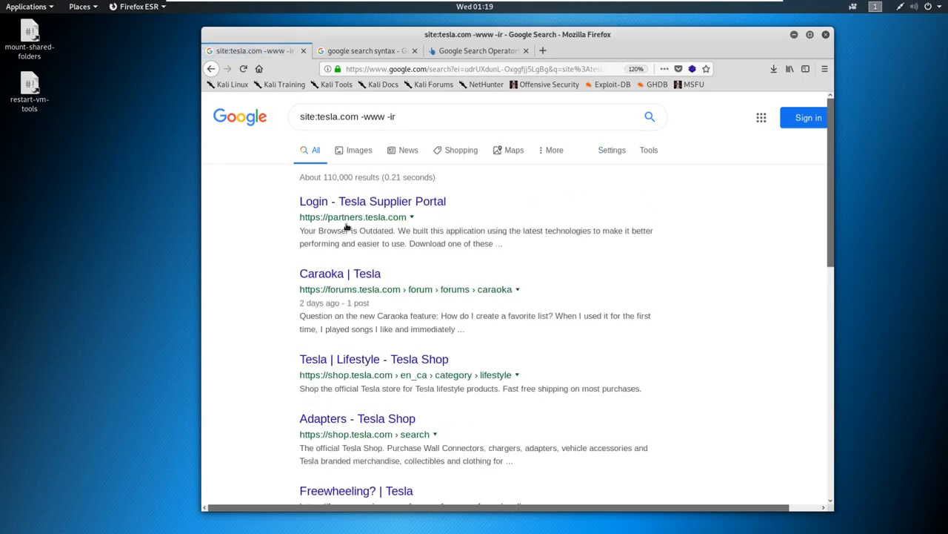
mouse_move(329, 398)
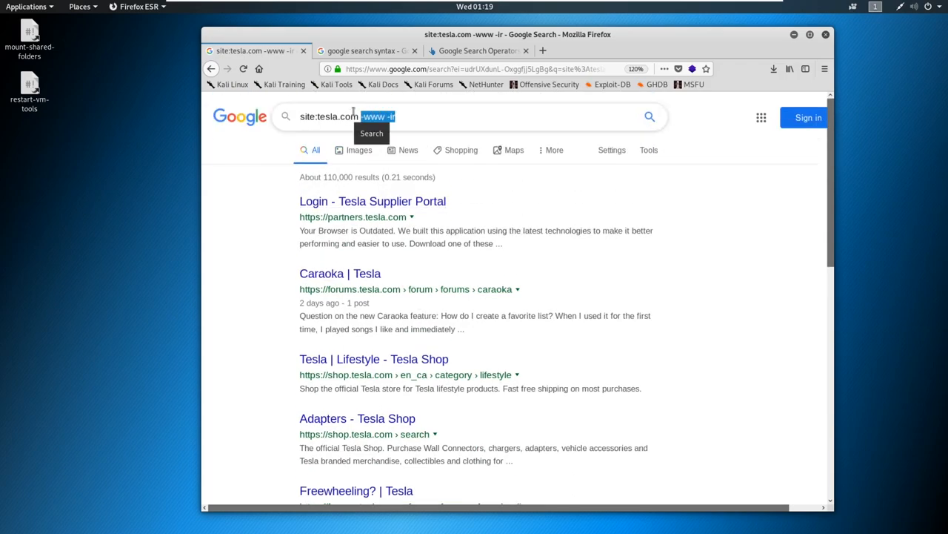
Step: Delete the selected -www -ir exclusions from the site:tesla.com query
key(Delete)
text(filetype:)
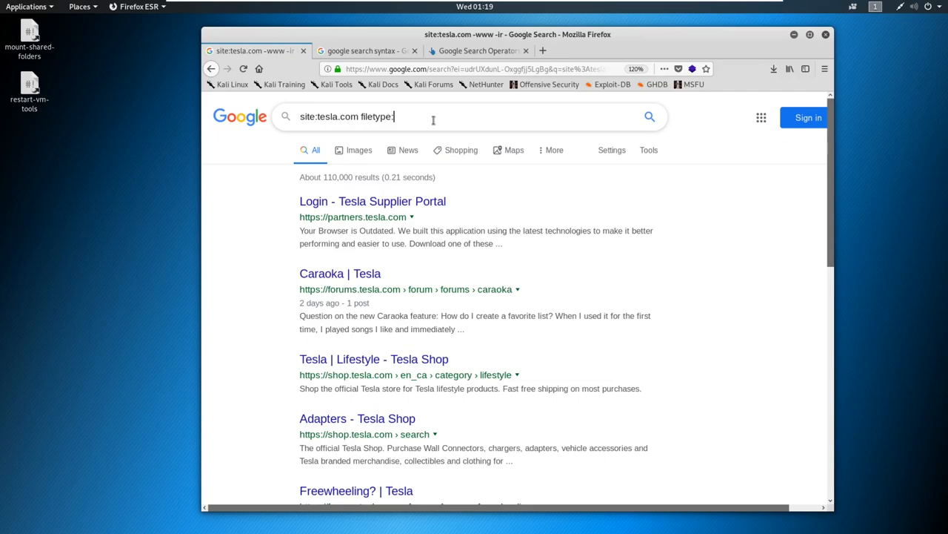
Step: Search site:tesla.com filetype:docx, returning the single charging survey Word document
text(docx)
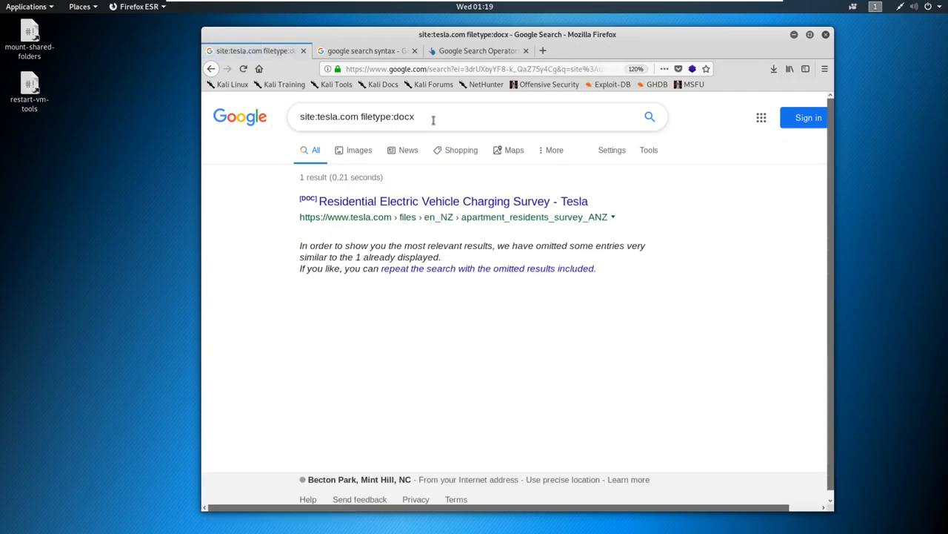
mouse_move(454, 202)
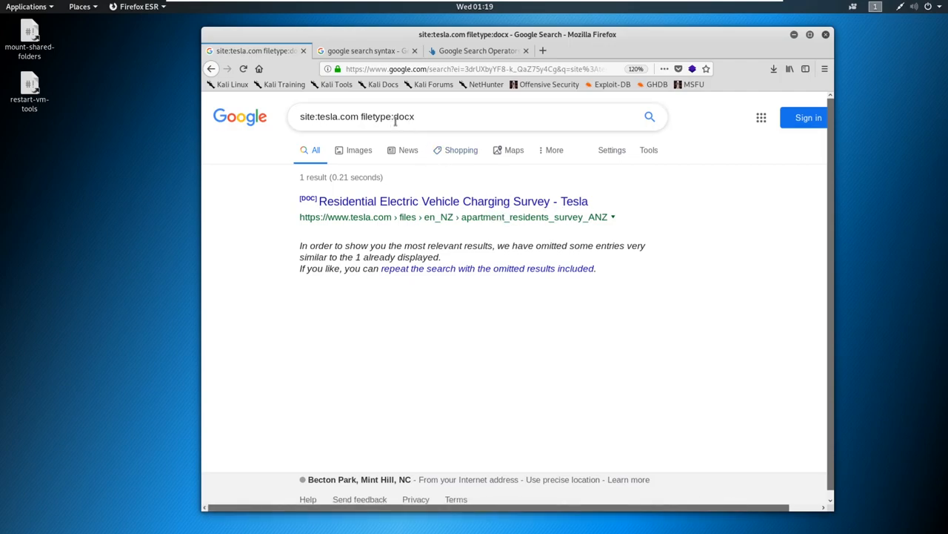
Step: Switch the query to filetype:pdf and highlight the roughly 3,380 PDF result count
text(pdf)
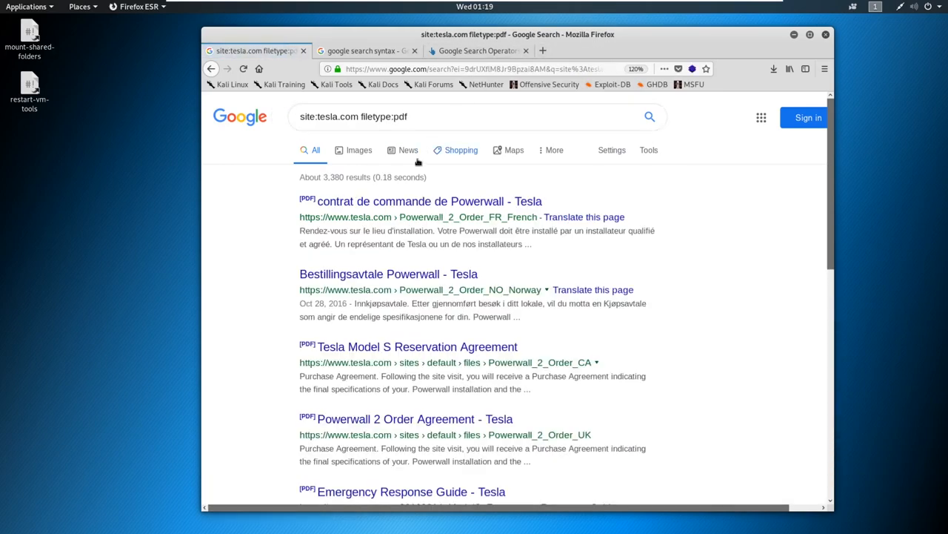
mouse_move(366, 213)
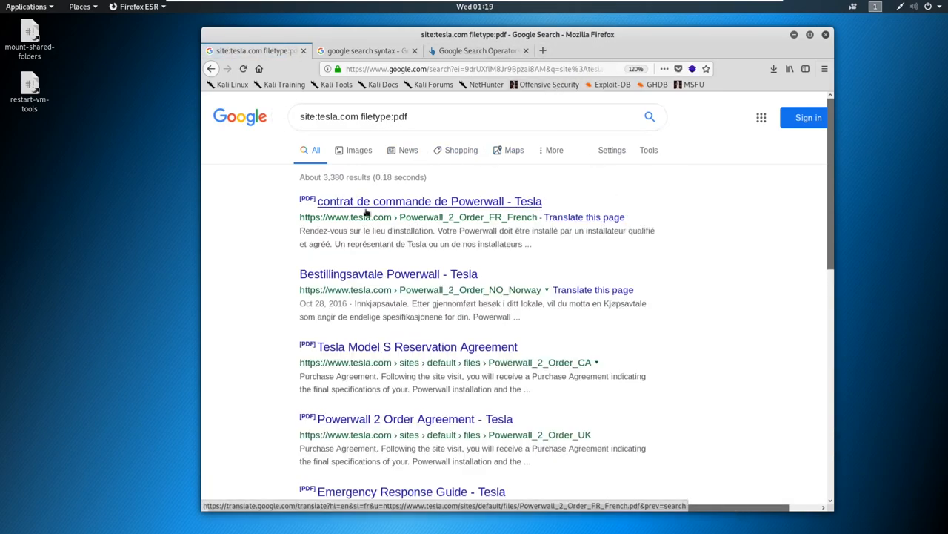
double_click(332, 176)
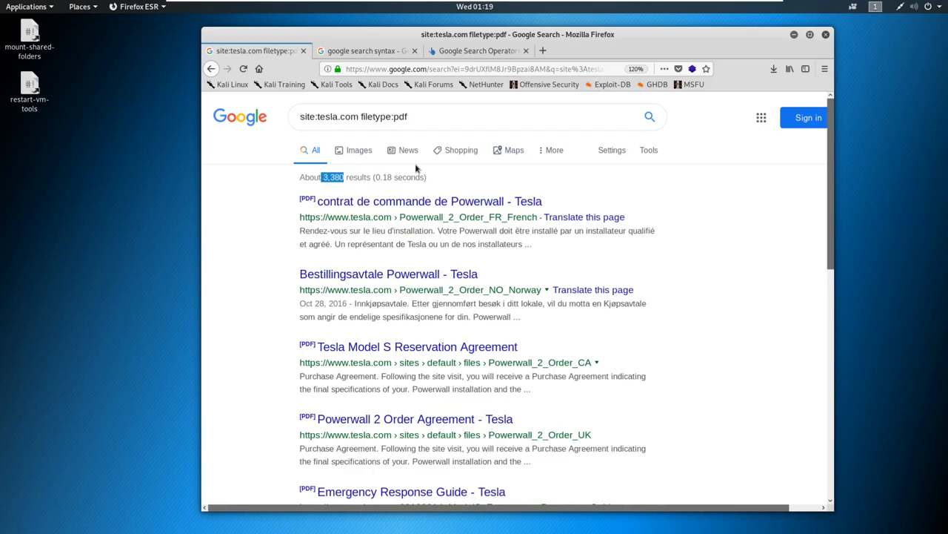
mouse_move(515, 190)
text(xlsx)
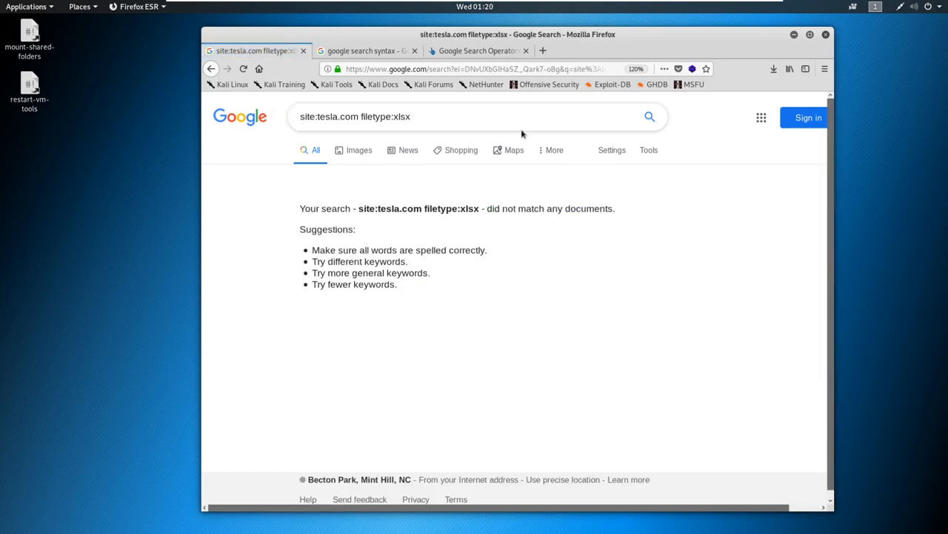
Step: Select 'xlsx' in the site:tesla.com filetype:xlsx query, which matched no documents
double_click(403, 116)
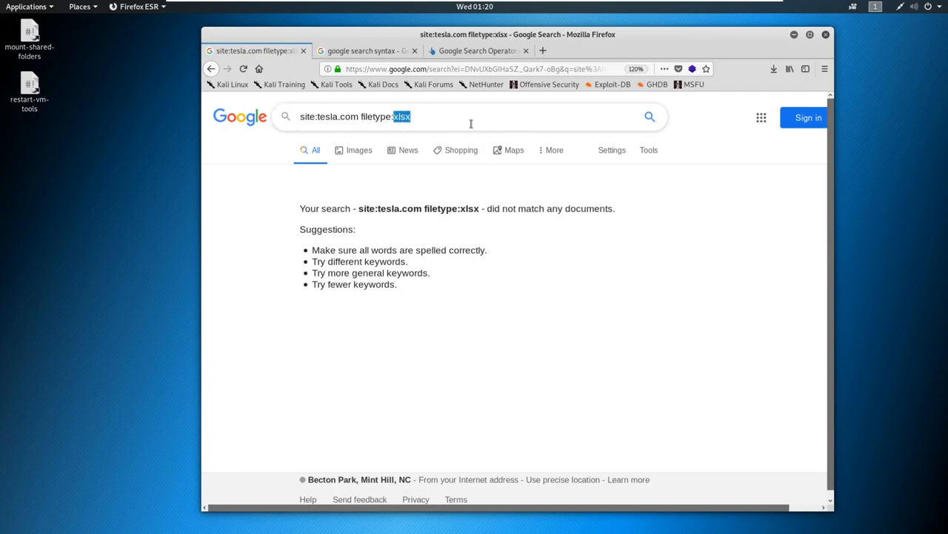